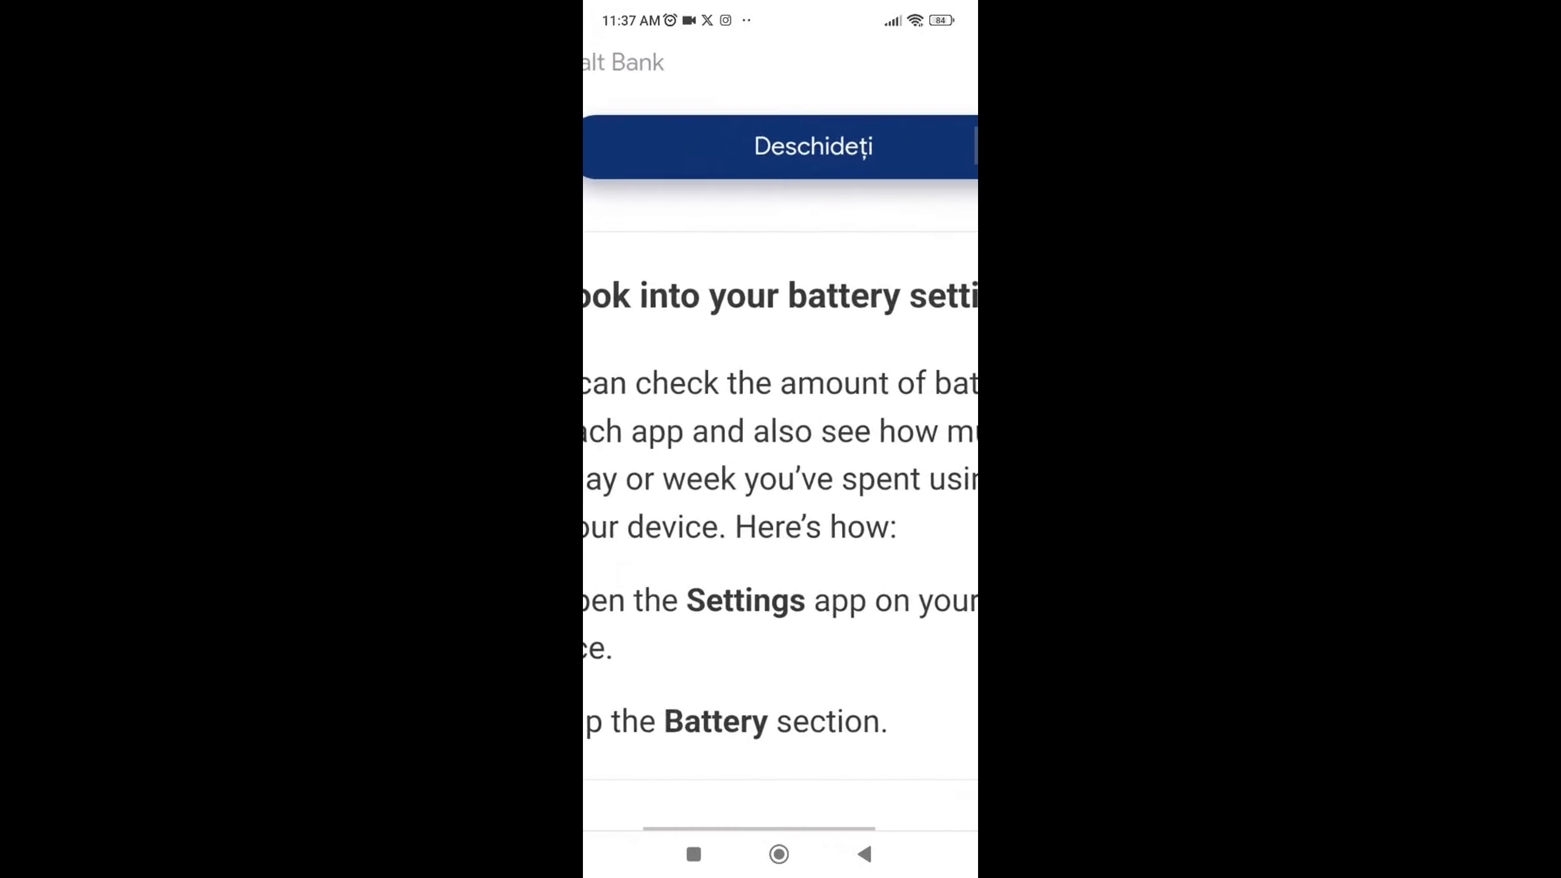
{"action": "scroll", "scroll_direction": "up", "scroll_amount": 3}
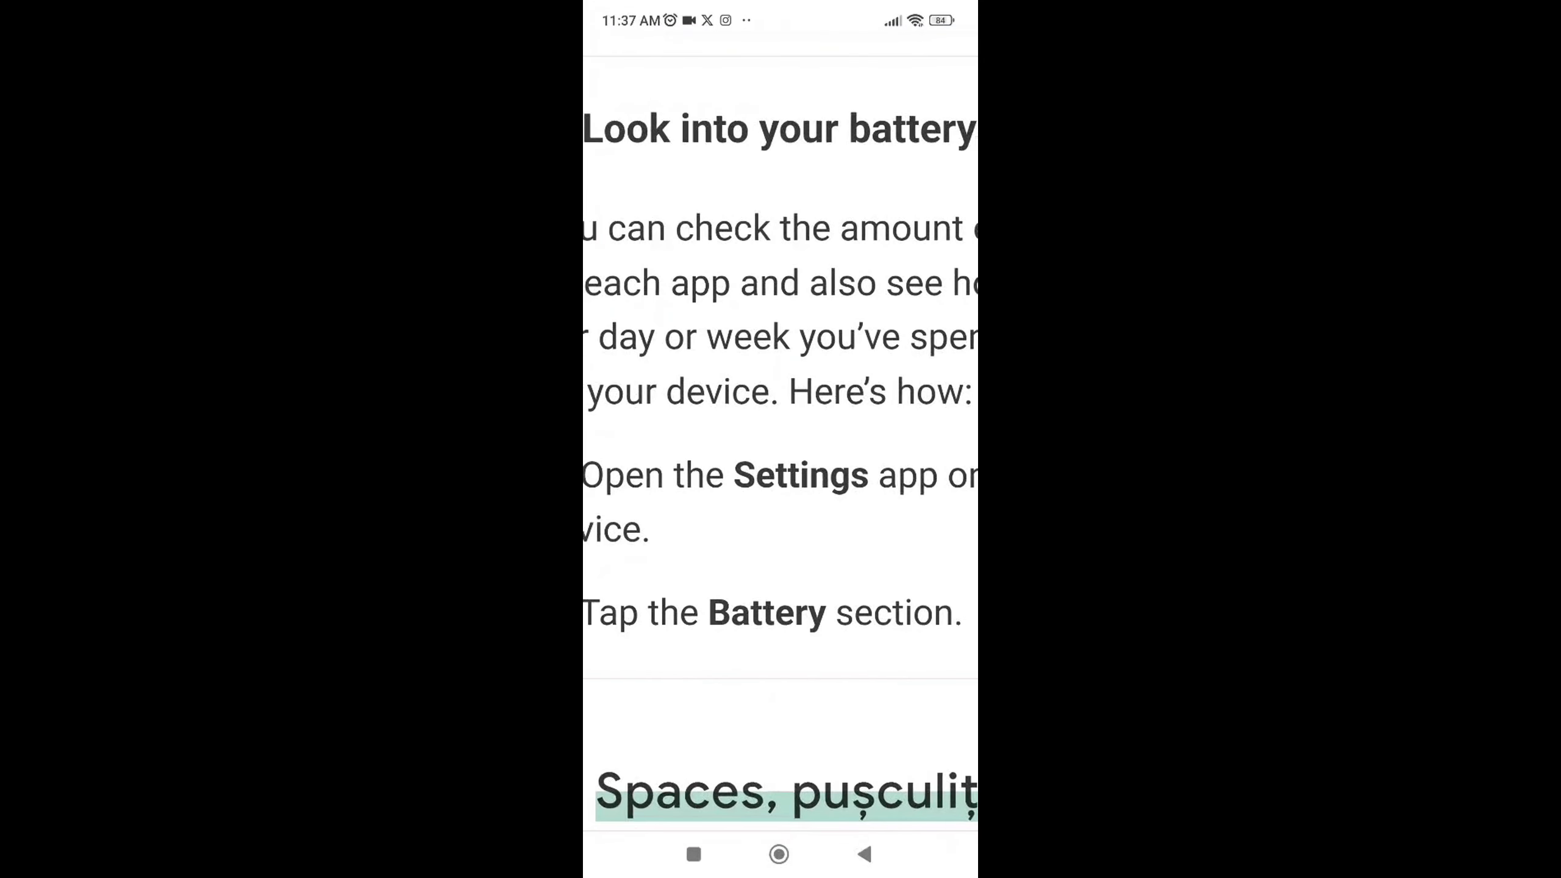
{"action": "scroll", "scroll_direction": "down", "scroll_amount": 3}
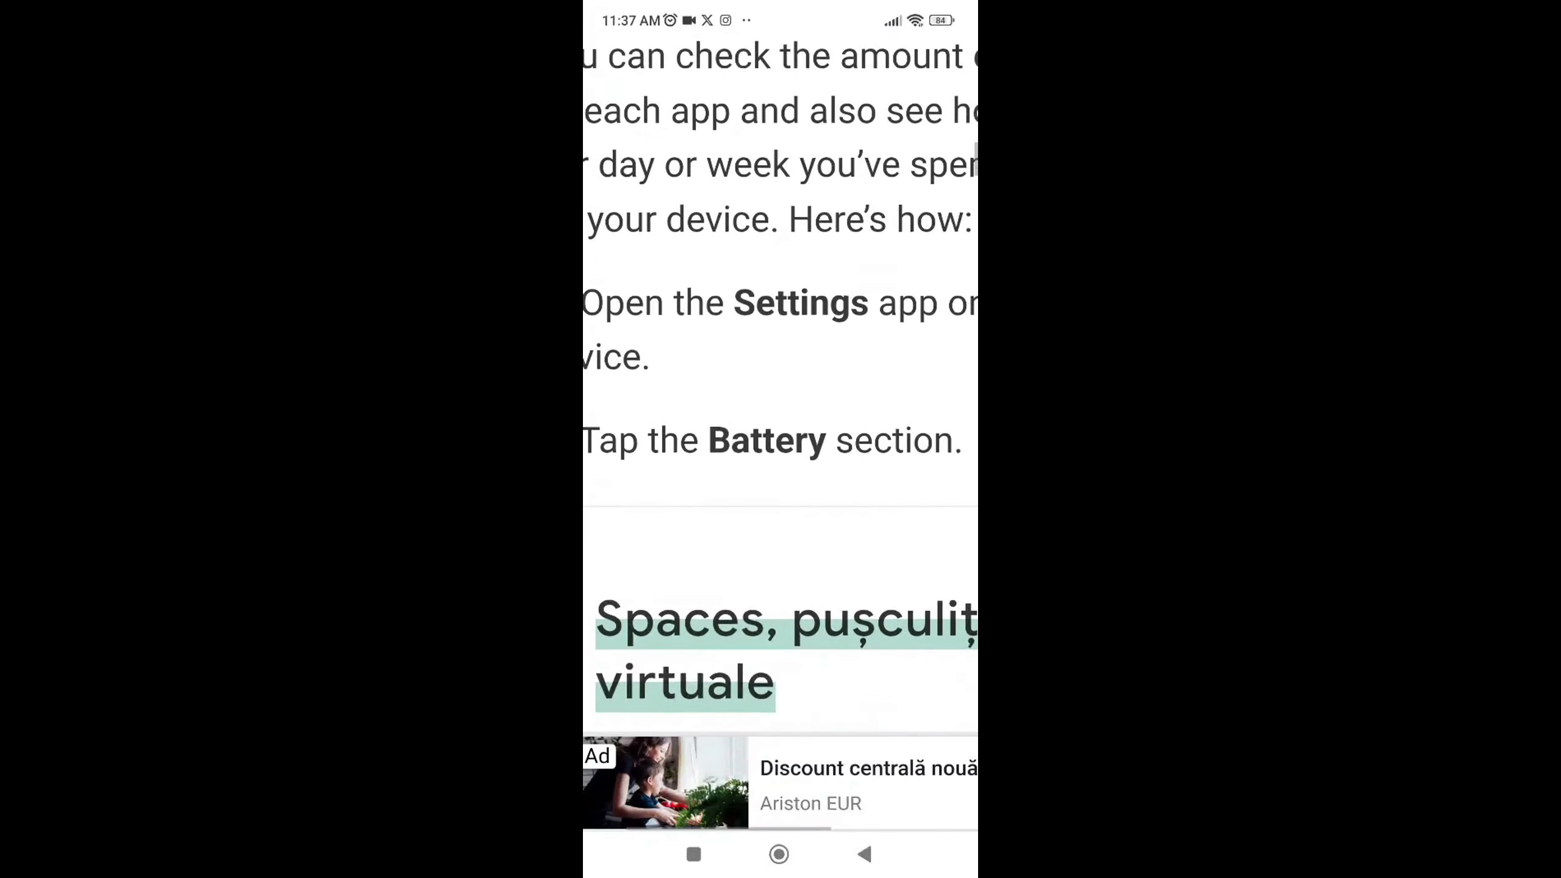
{"action": "scroll", "scroll_direction": "up", "scroll_amount": 3}
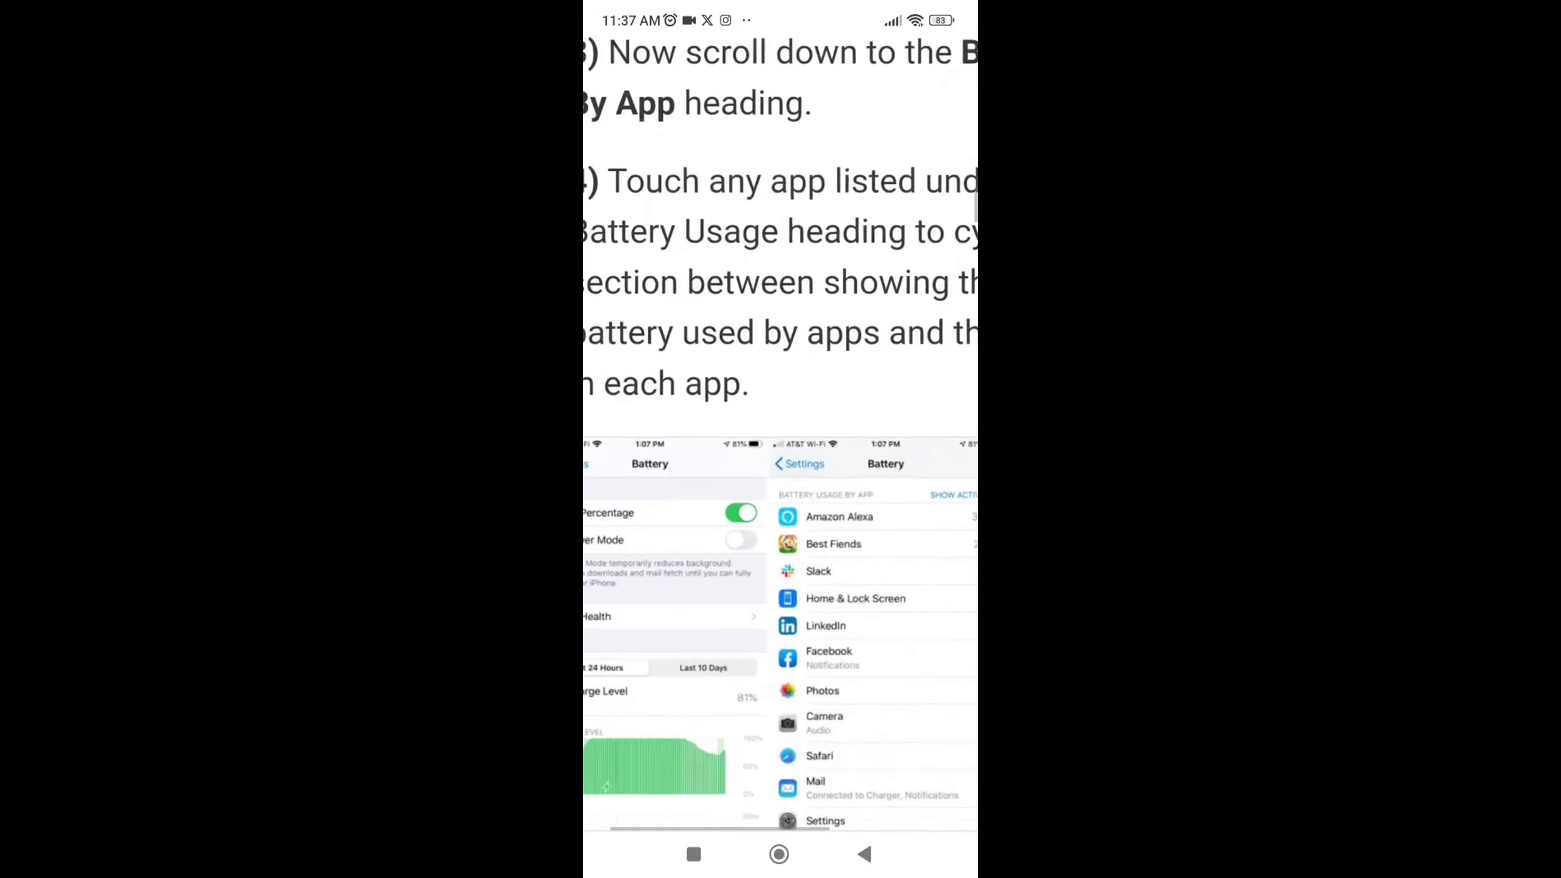
{"action": "scroll", "scroll_direction": "down", "scroll_amount": 3}
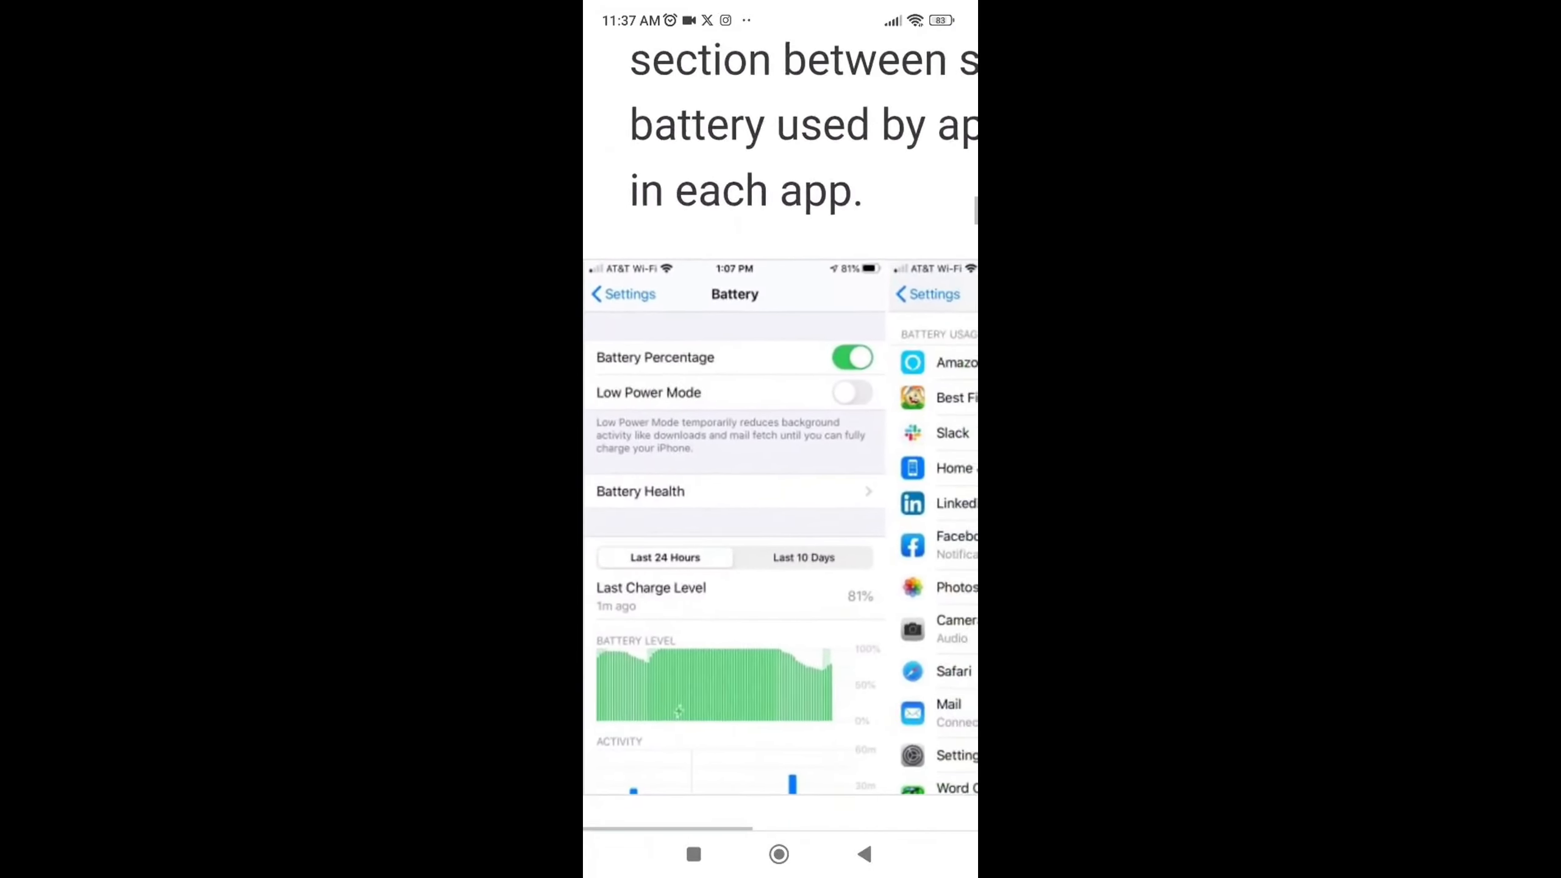
{"action": "scroll", "scroll_direction": "up", "scroll_amount": 3}
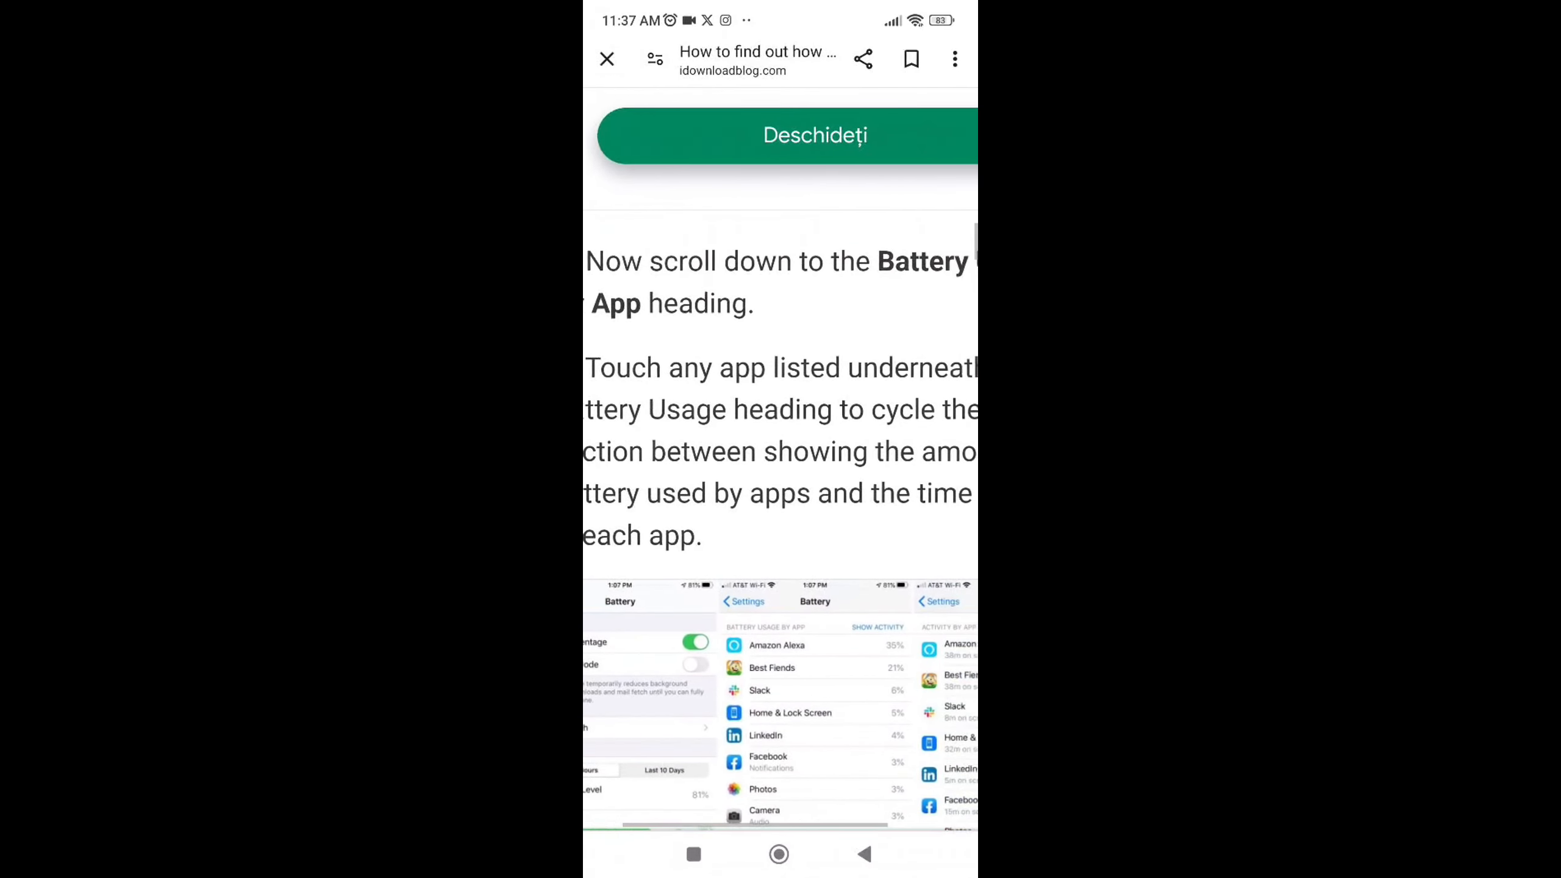
{"action": "scroll", "scroll_direction": "down", "scroll_amount": 3}
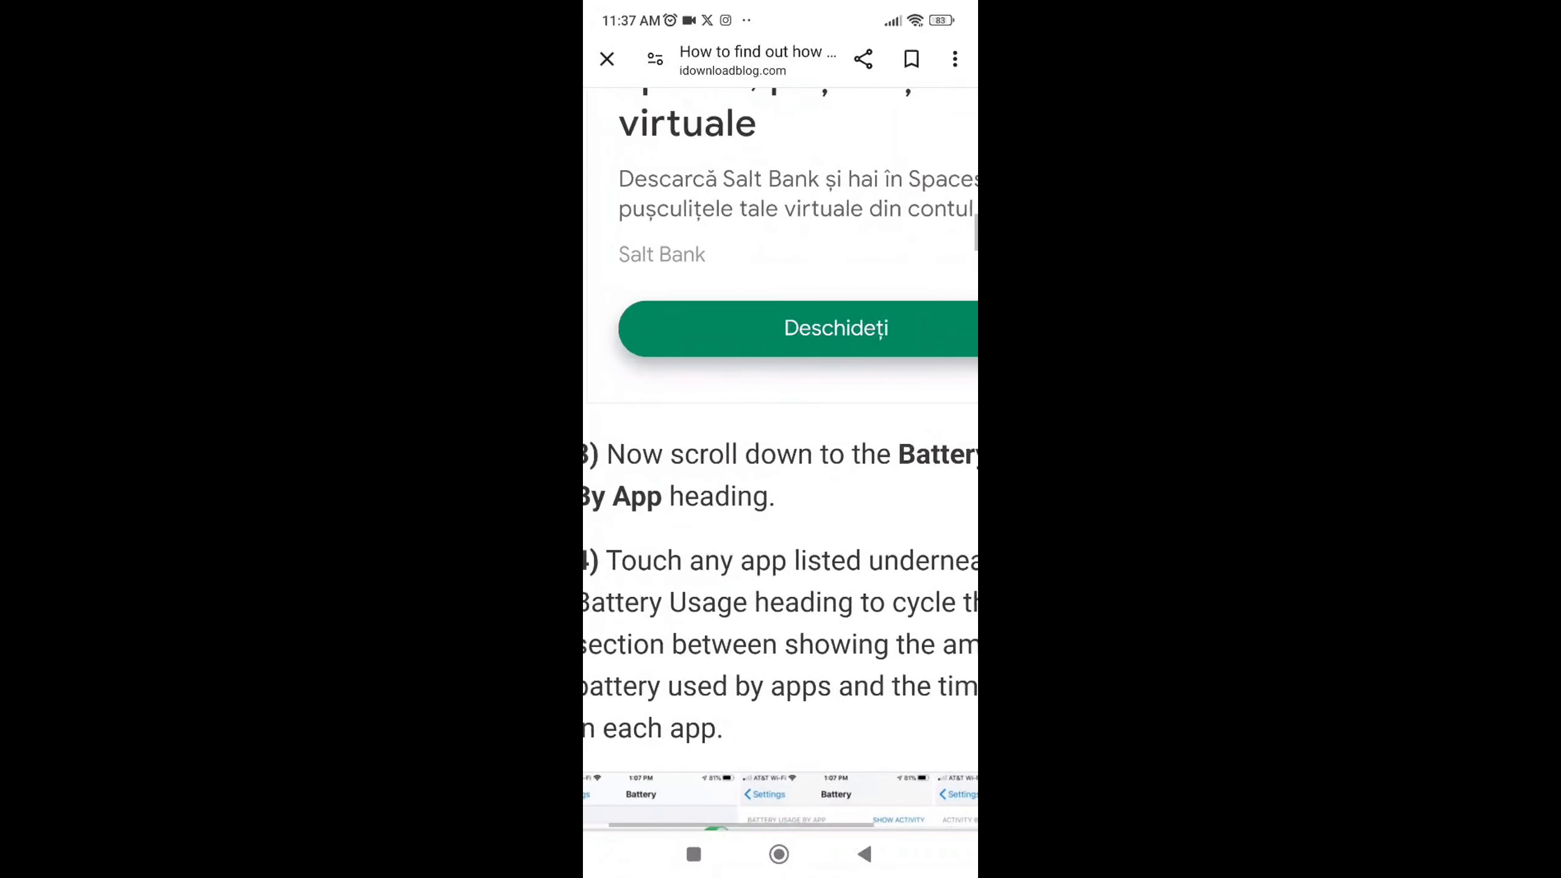
{"action": "scroll", "scroll_direction": "down", "scroll_amount": 3}
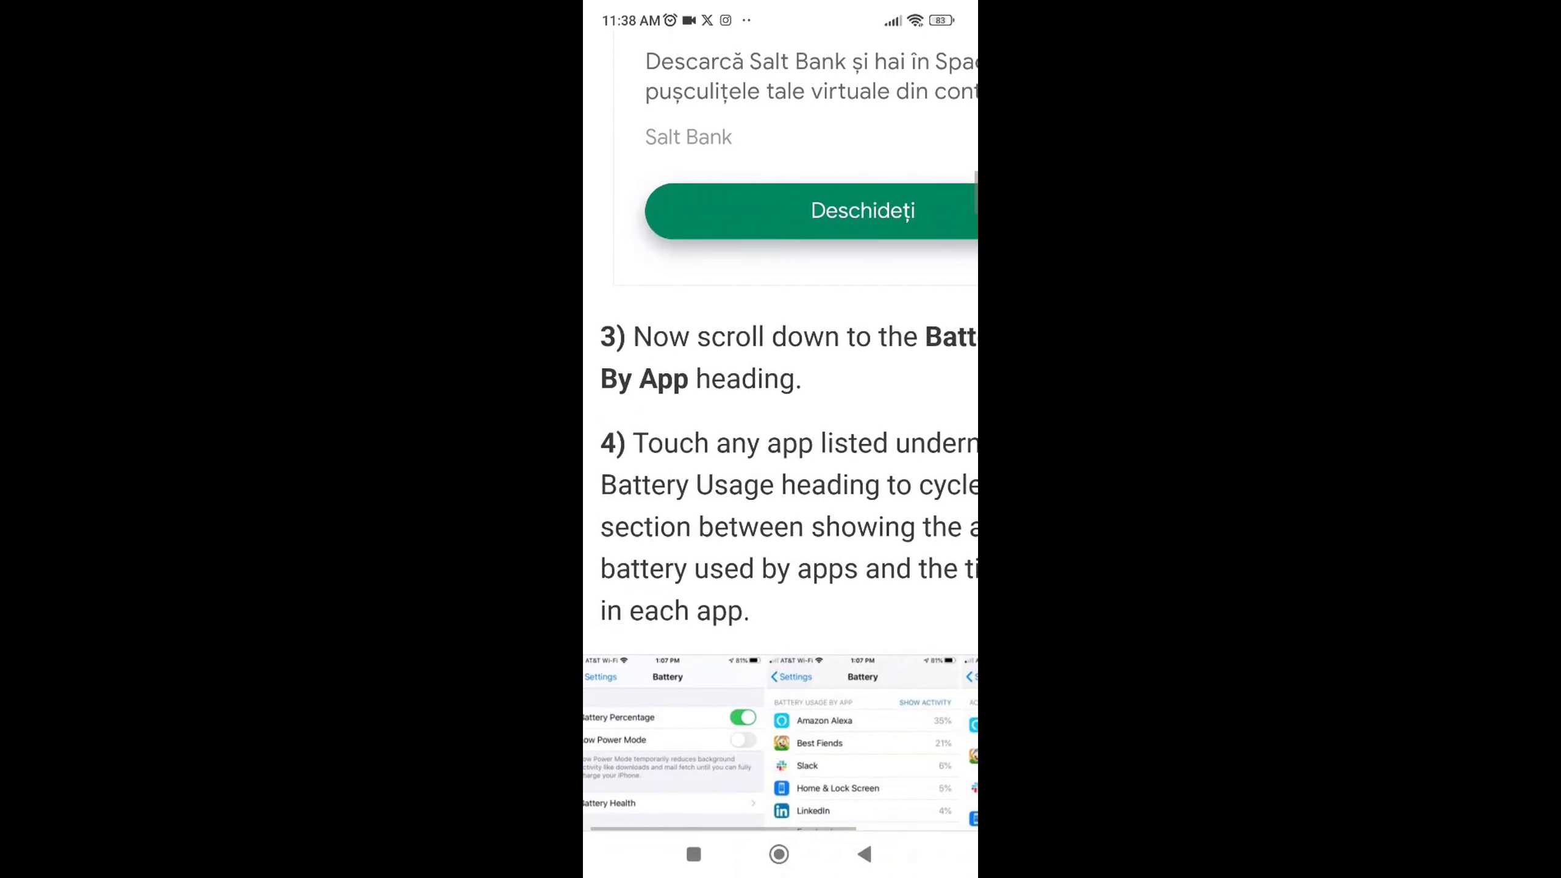
{"action": "scroll", "scroll_direction": "up", "scroll_amount": 3}
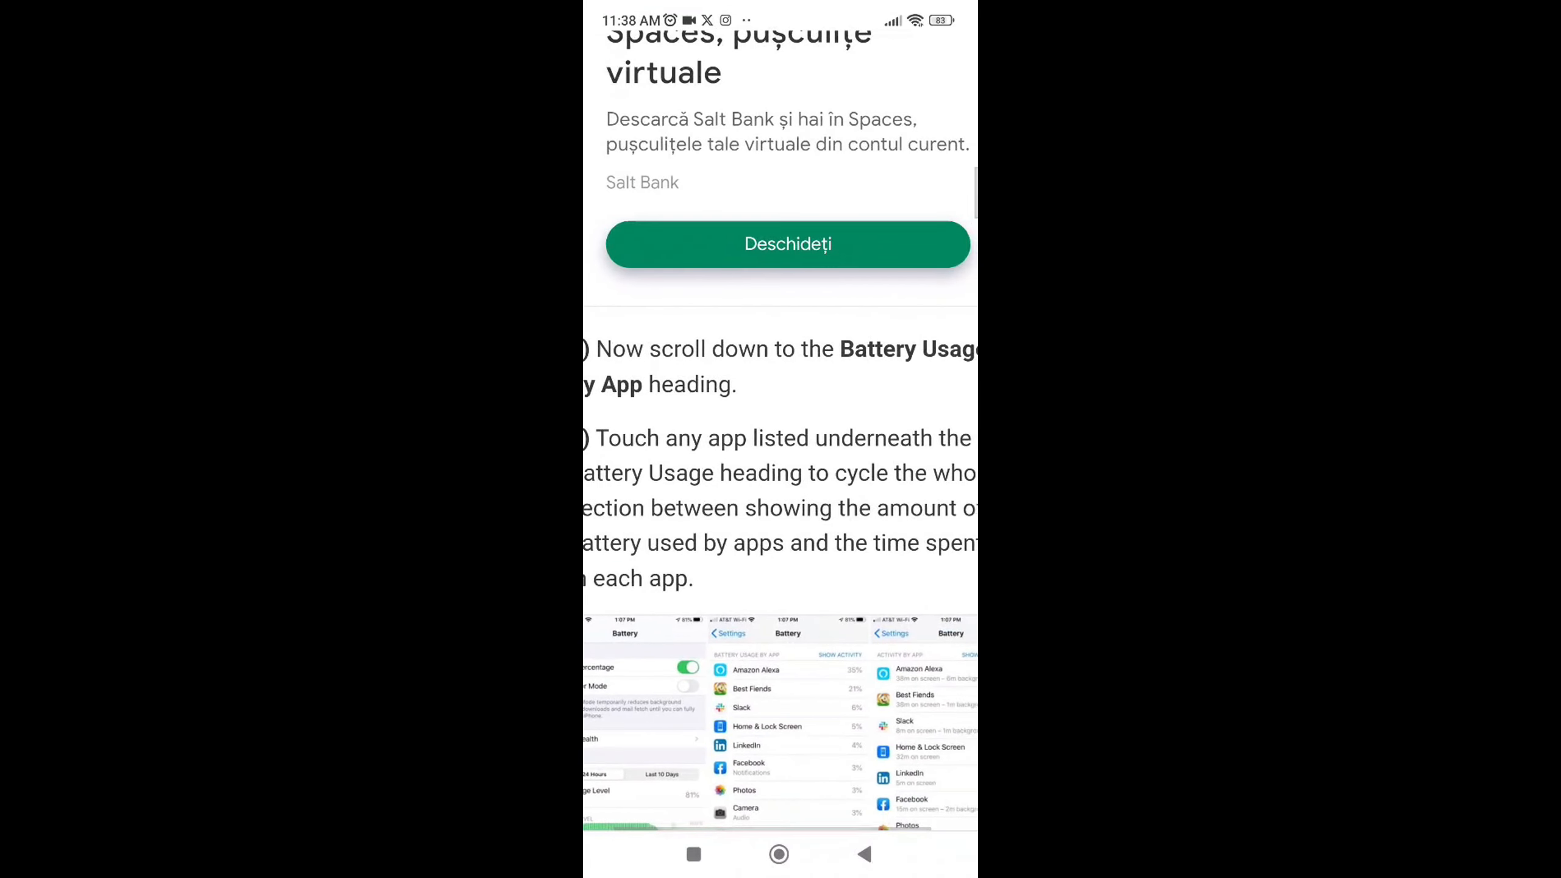
{"action": "scroll", "scroll_direction": "up", "scroll_amount": 3}
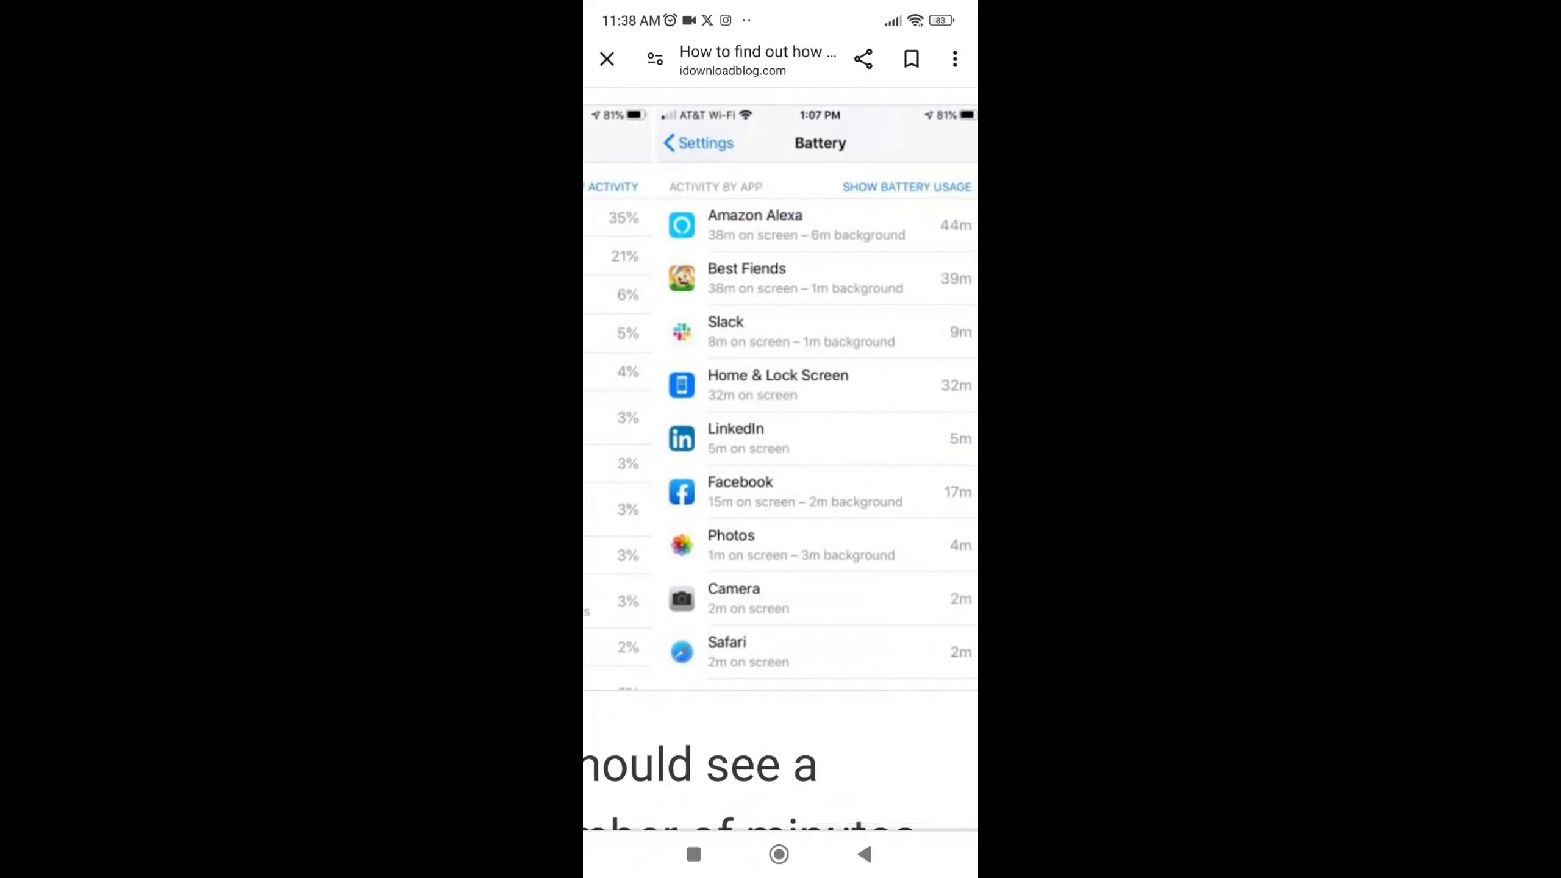
{"action": "scroll", "scroll_direction": "down", "scroll_amount": 3}
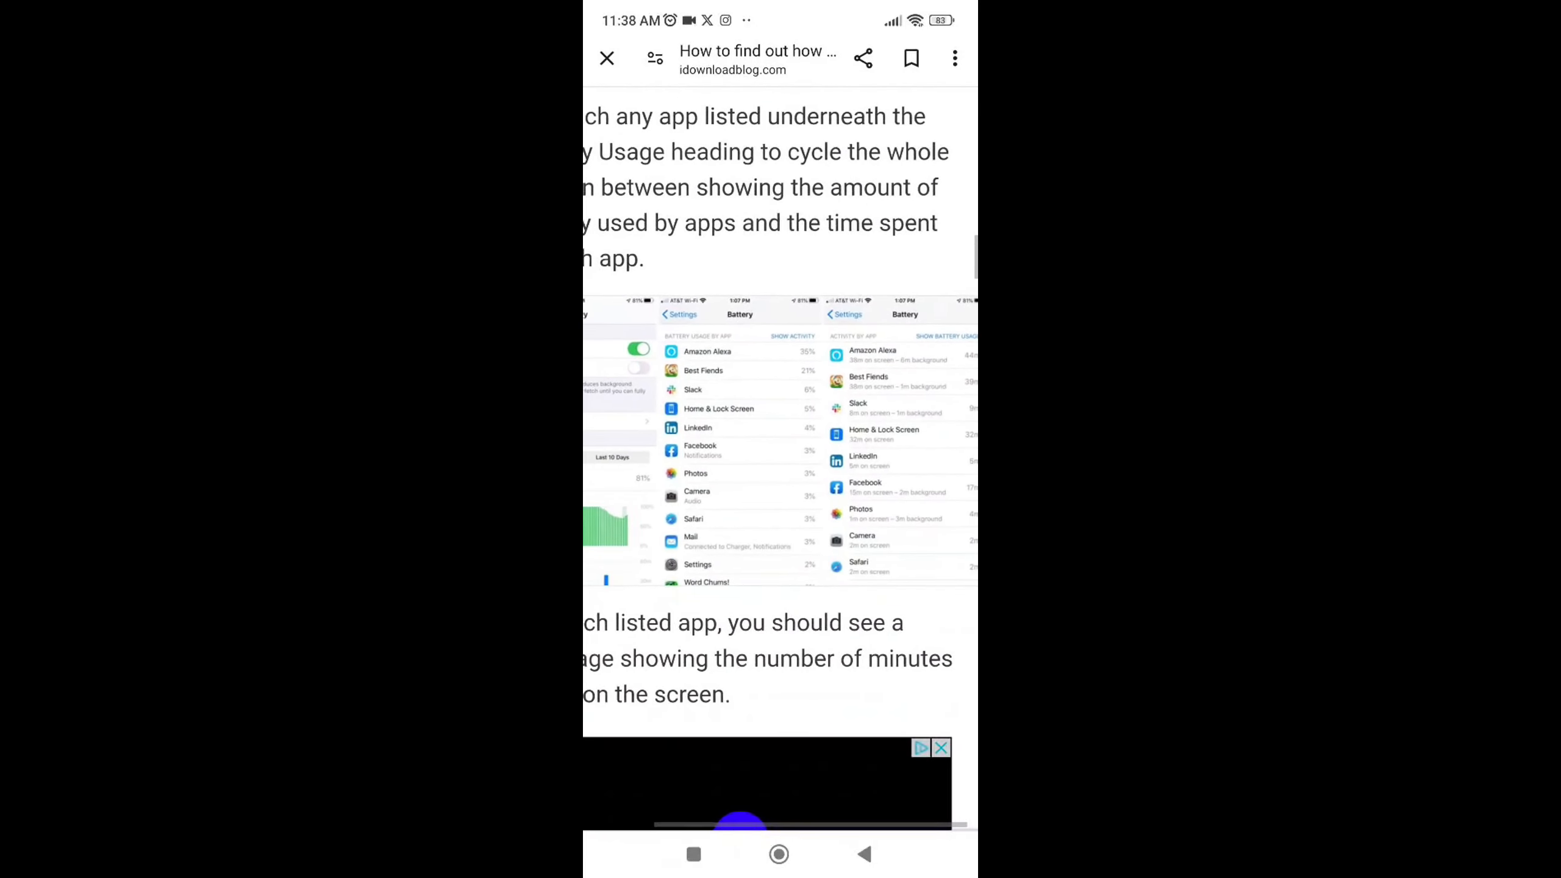